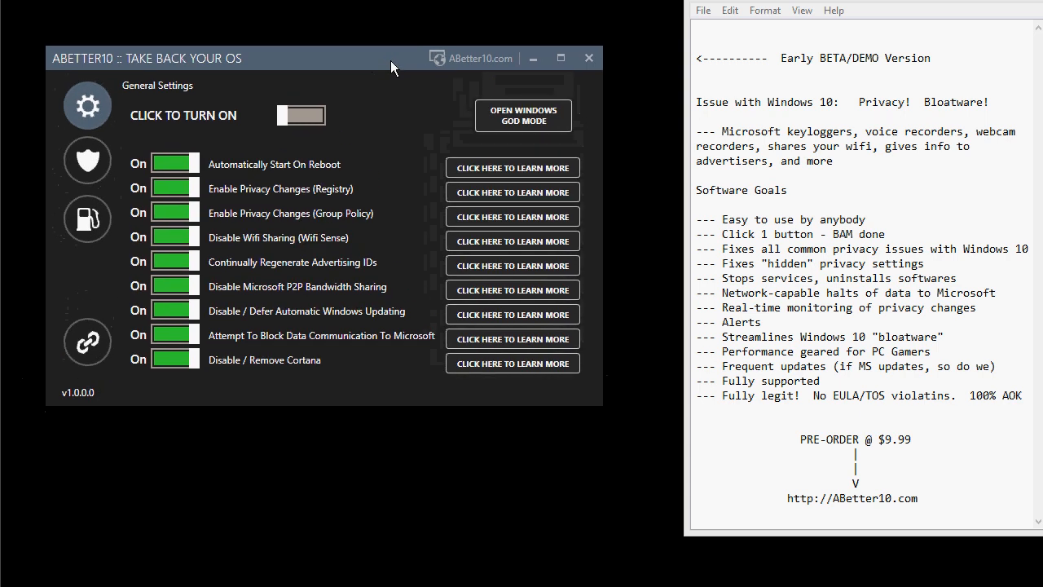
# - Move the privacy tool window up-left and mark words in the Windows 10 issue and keyloggers text
pyautogui.moveTo(391, 58); pyautogui.dragTo(308, 51)
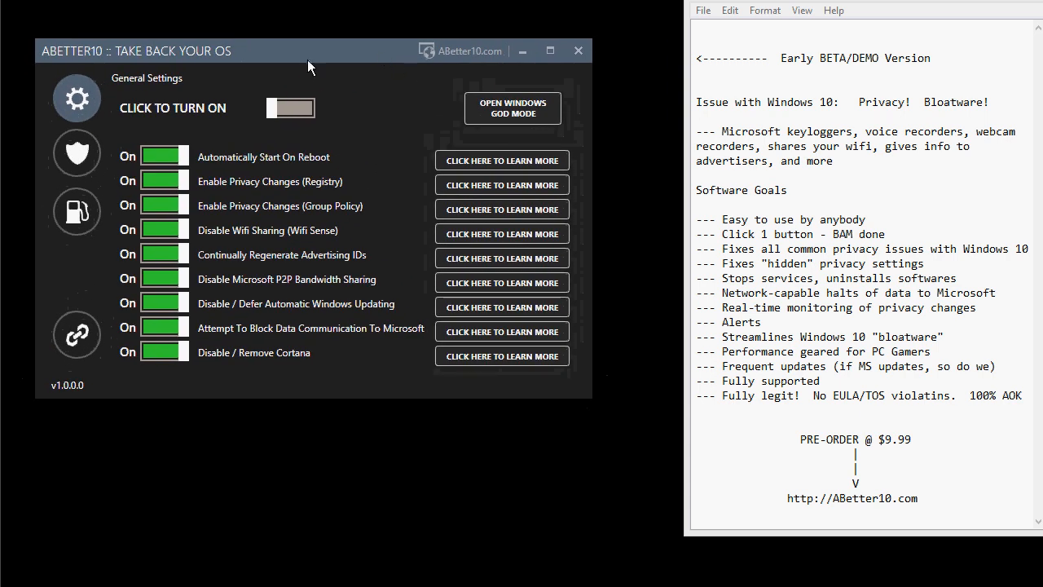
pyautogui.moveTo(325, 69)
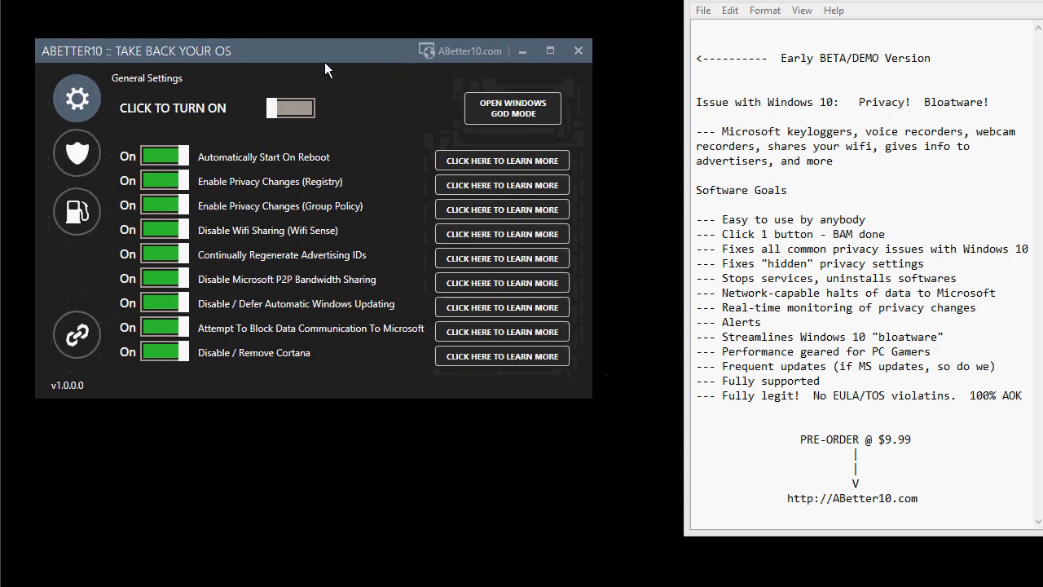
pyautogui.moveTo(303, 58)
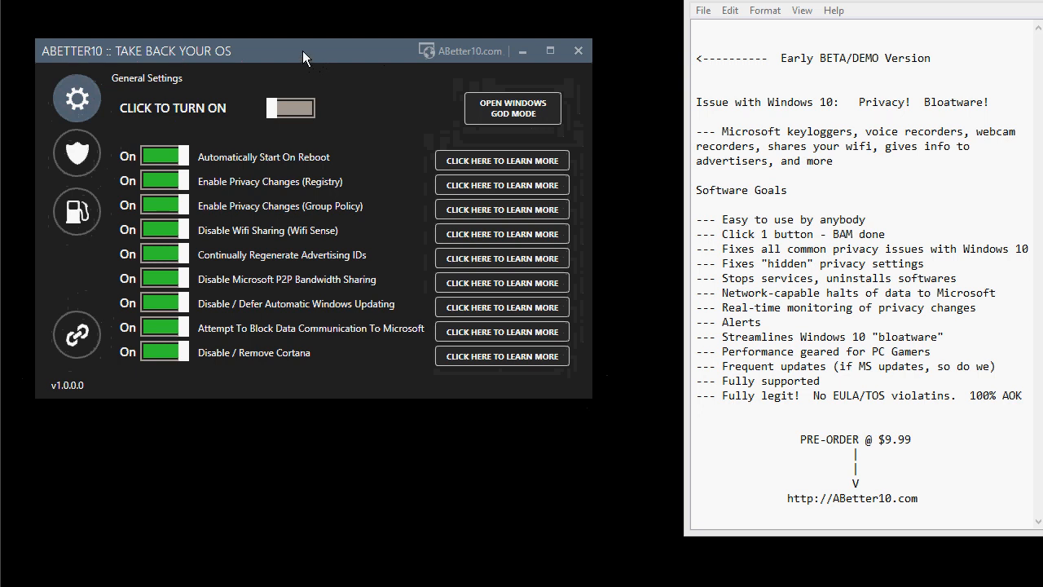
pyautogui.moveTo(303, 51); pyautogui.dragTo(287, 30)
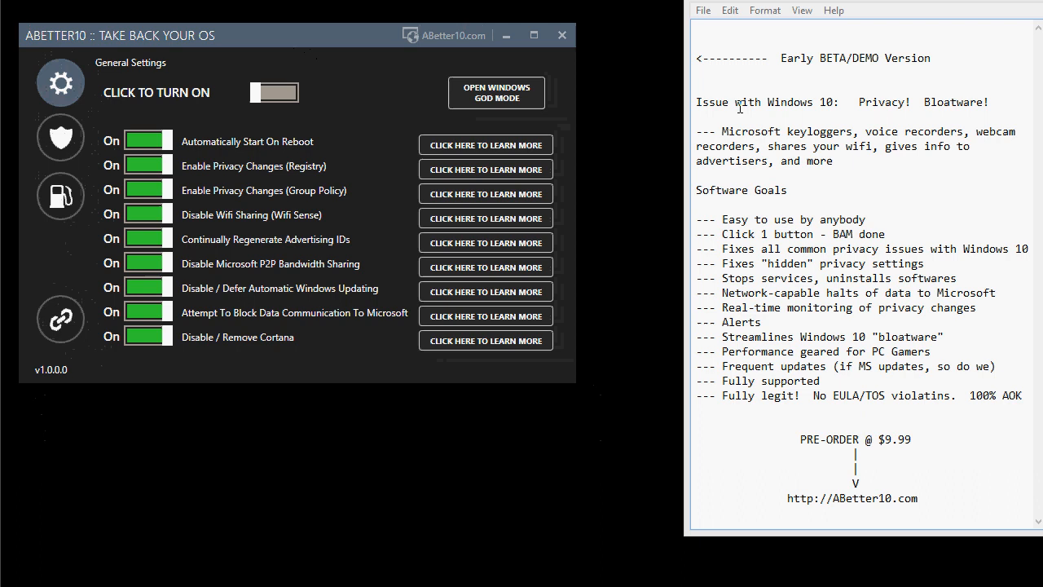
pyautogui.moveTo(740, 102); pyautogui.dragTo(941, 102)
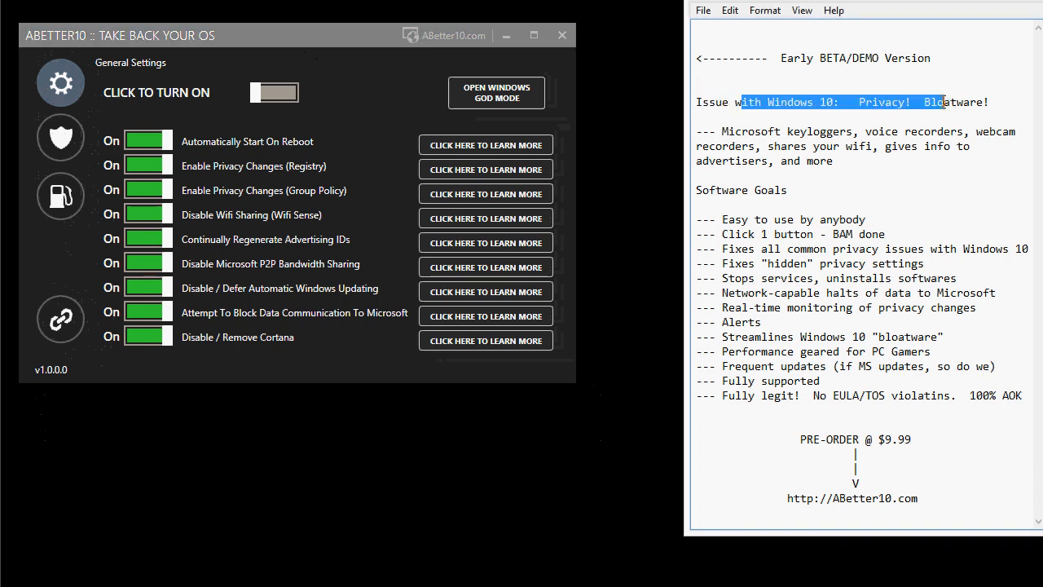
pyautogui.doubleClick(884, 102)
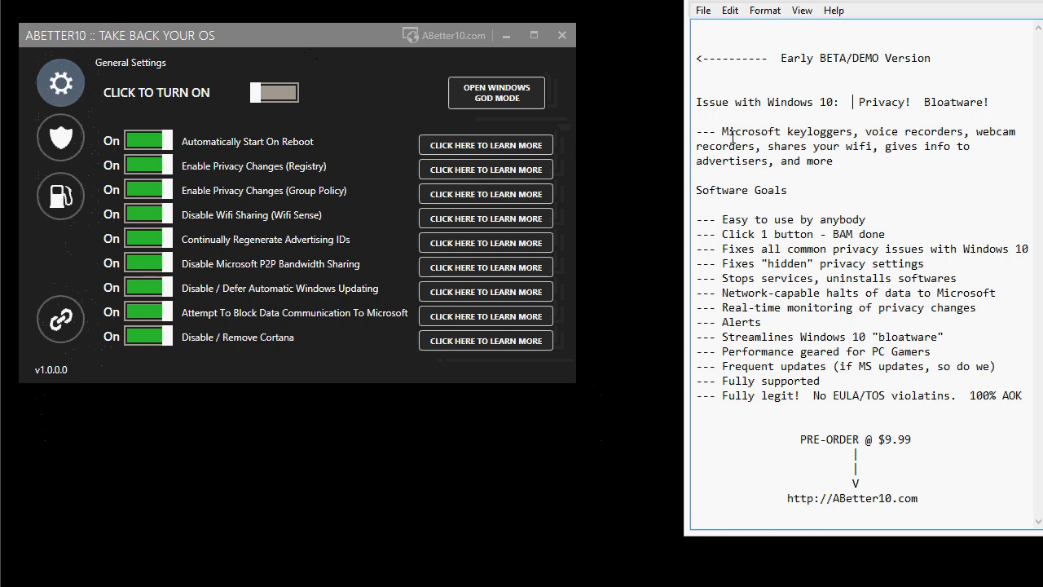
pyautogui.doubleClick(882, 130)
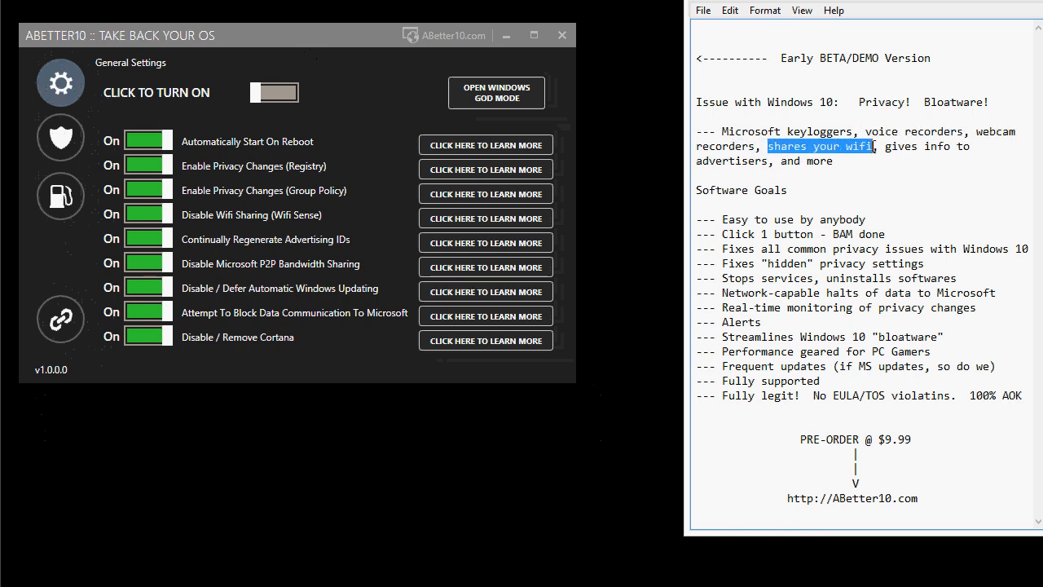
pyautogui.moveTo(769, 162)
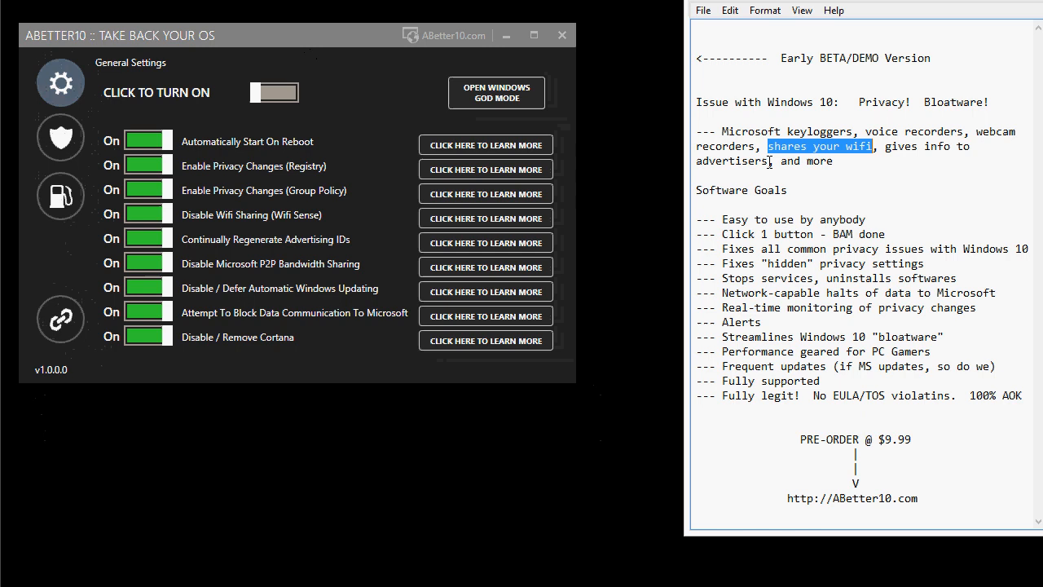
# - Select 'gives info to advertisers', the whole Windows 10 issue paragraph, then the PC Gamers performance phrase
pyautogui.moveTo(769, 146); pyautogui.dragTo(769, 161)
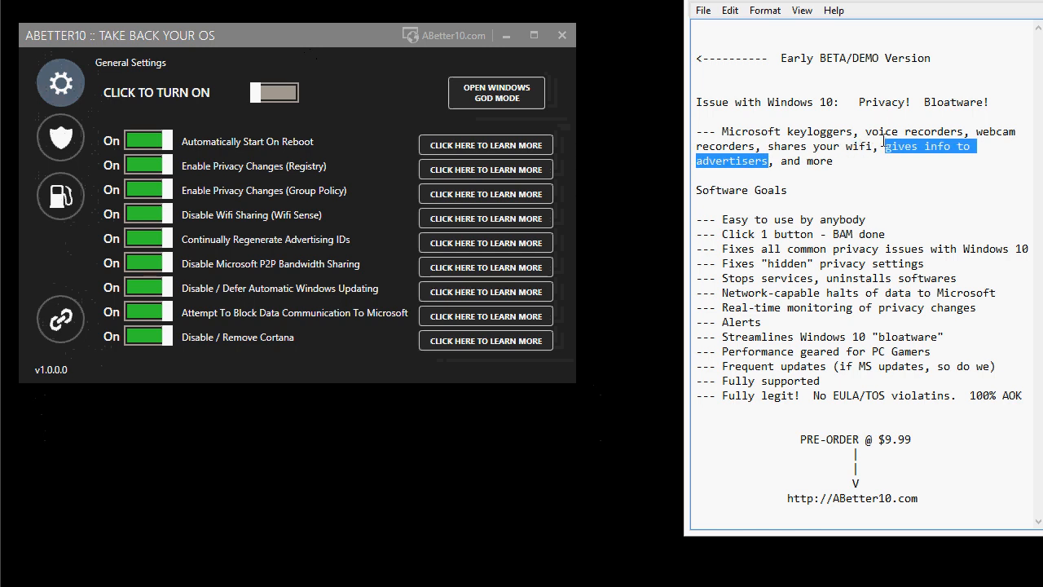
pyautogui.moveTo(734, 169)
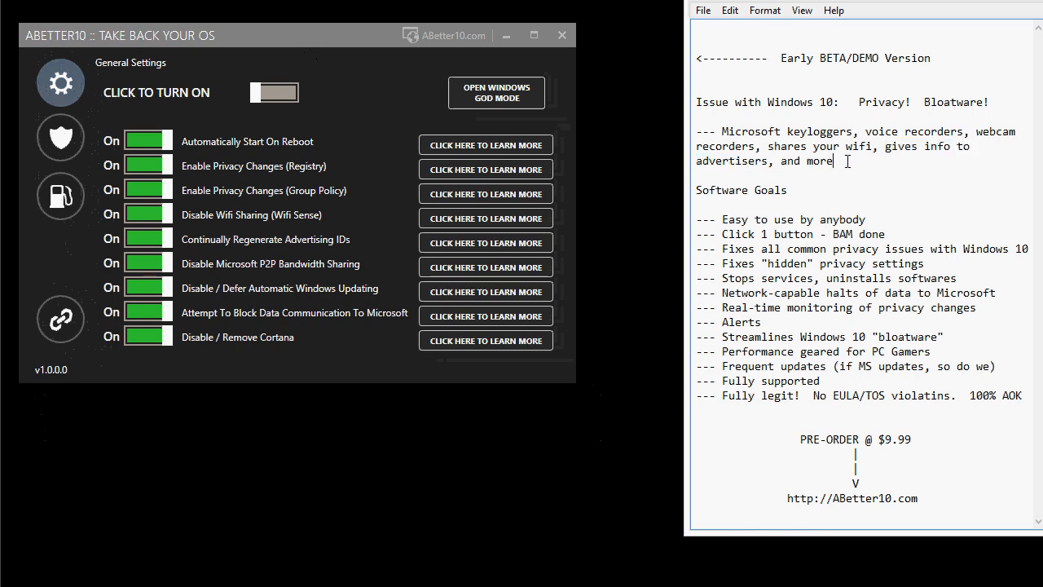
pyautogui.moveTo(833, 160); pyautogui.dragTo(696, 102)
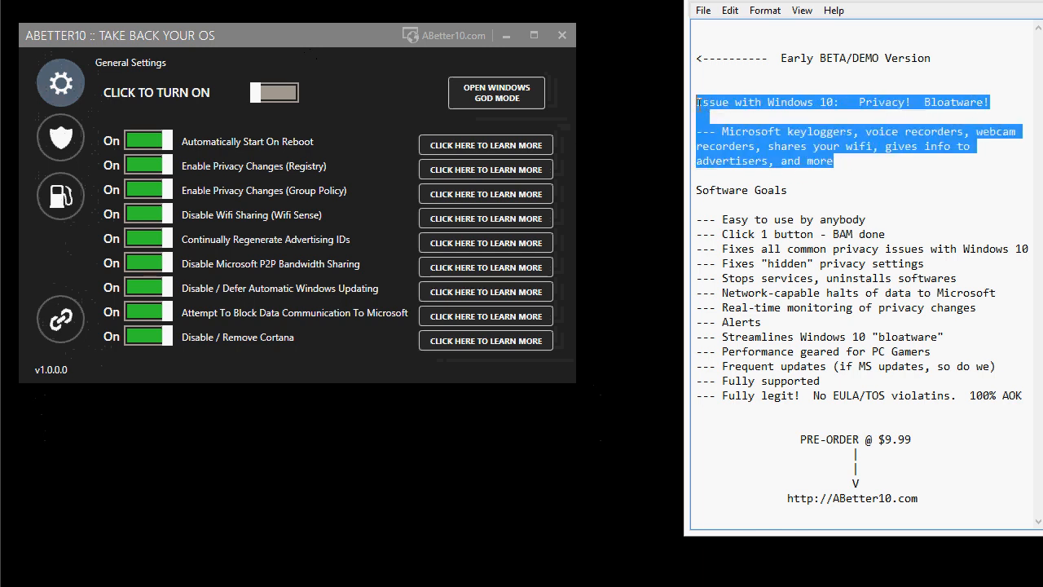
pyautogui.click(851, 164)
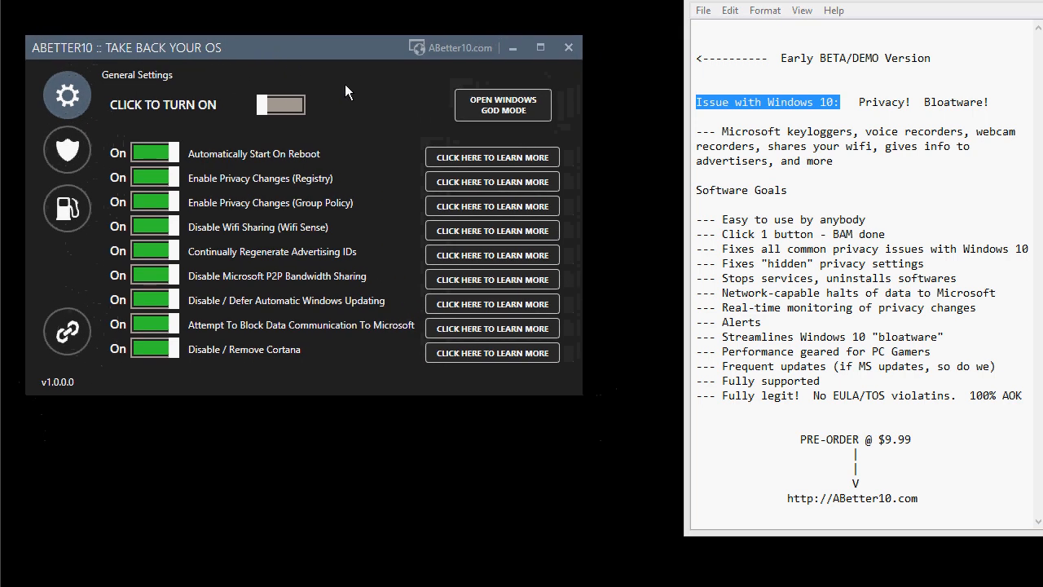
pyautogui.moveTo(401, 160)
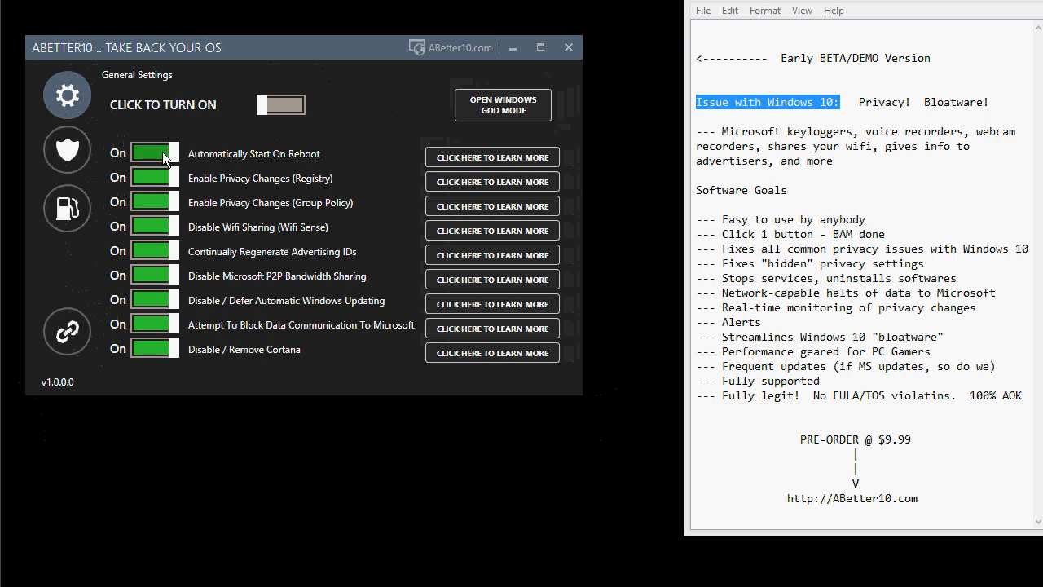
pyautogui.moveTo(145, 173)
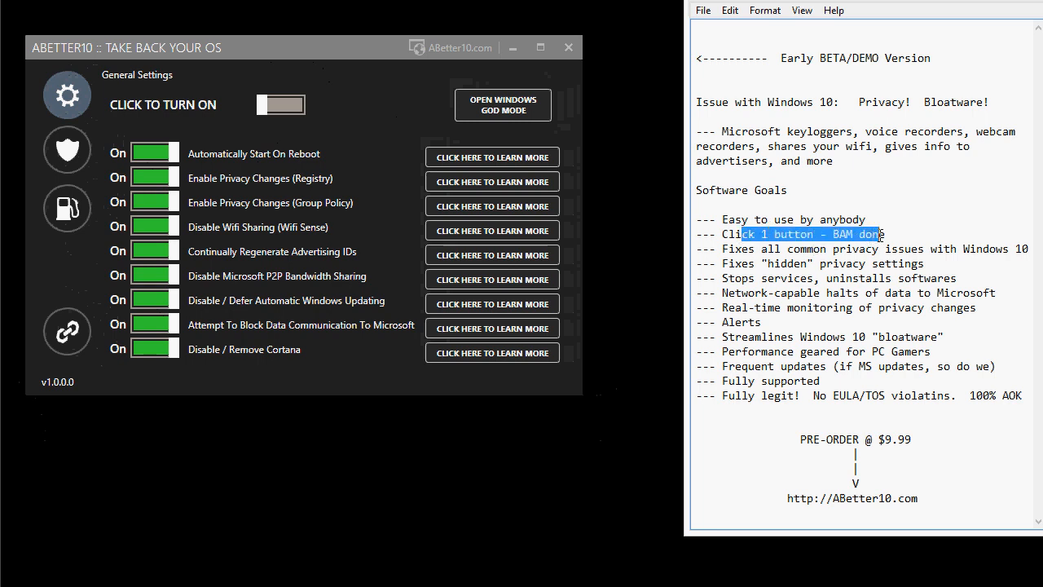
pyautogui.moveTo(238, 230)
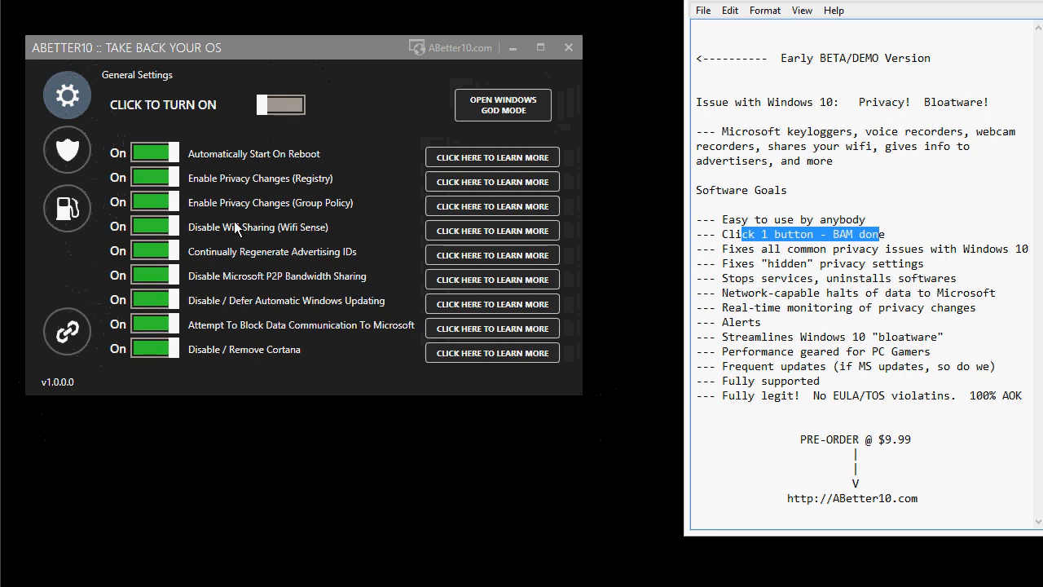
pyautogui.moveTo(806, 277)
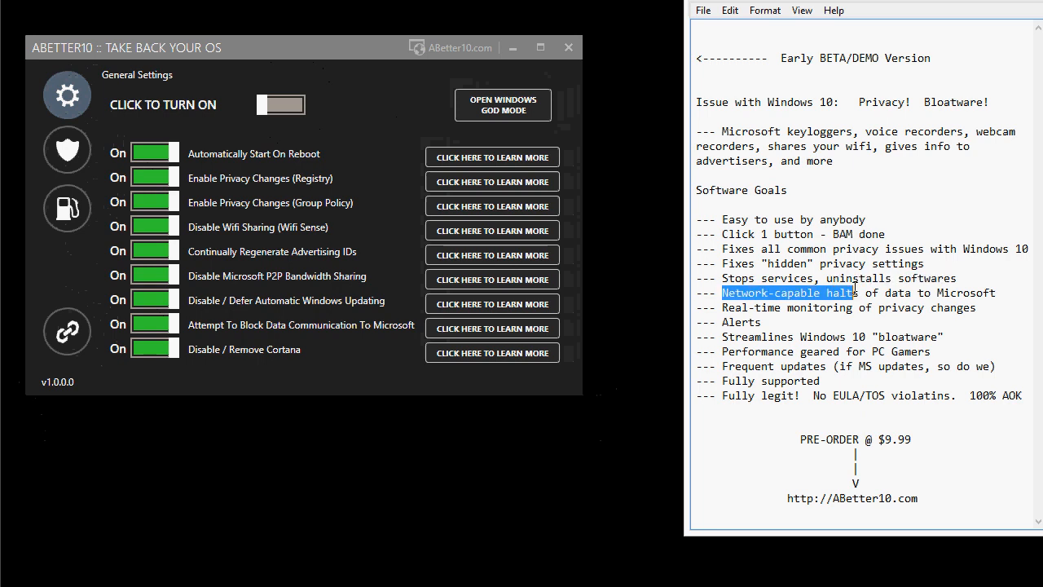
pyautogui.moveTo(856, 293); pyautogui.dragTo(917, 293)
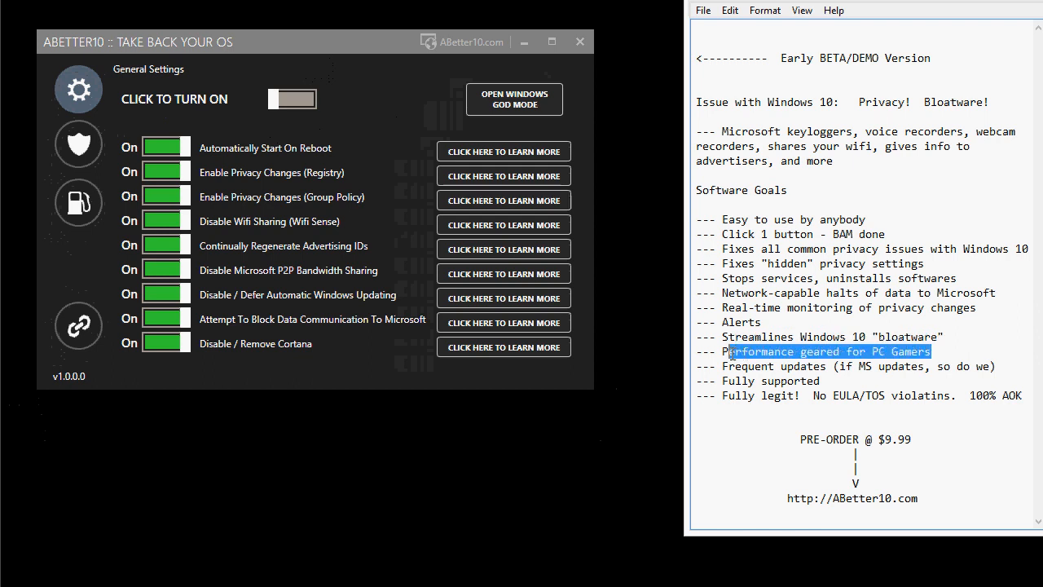
pyautogui.moveTo(79, 201)
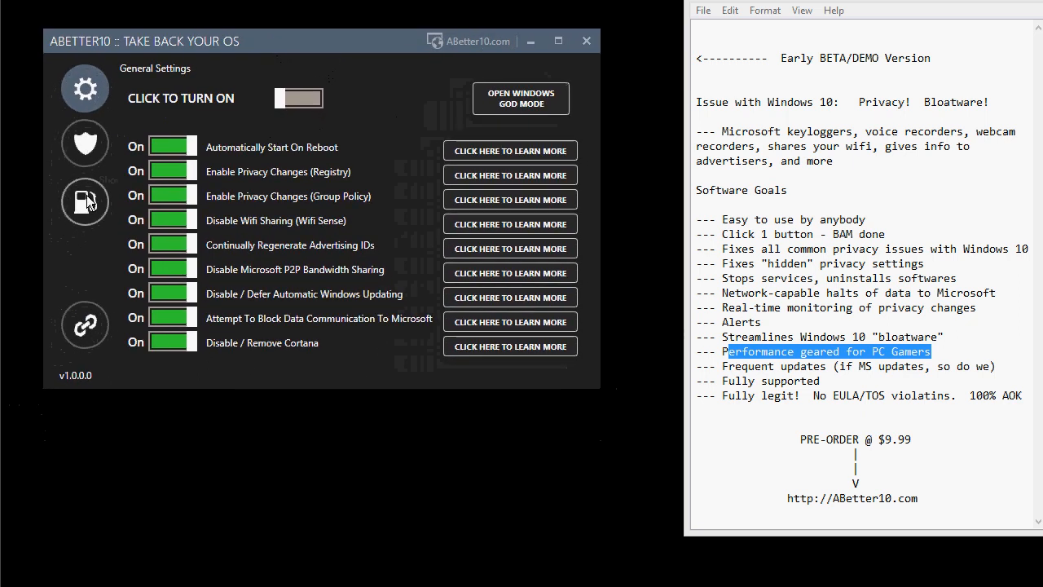
pyautogui.click(84, 201)
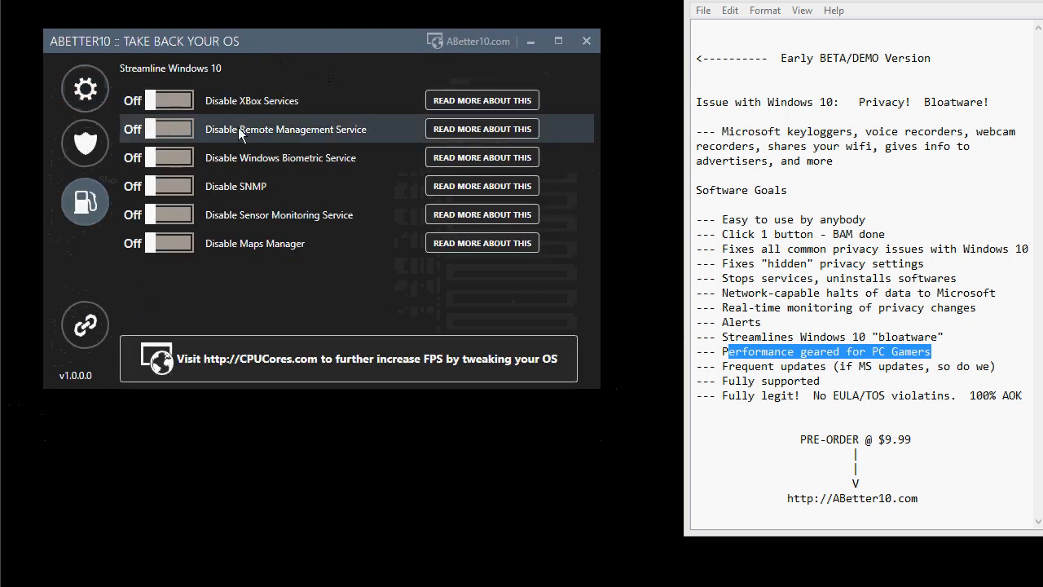
pyautogui.moveTo(265, 214)
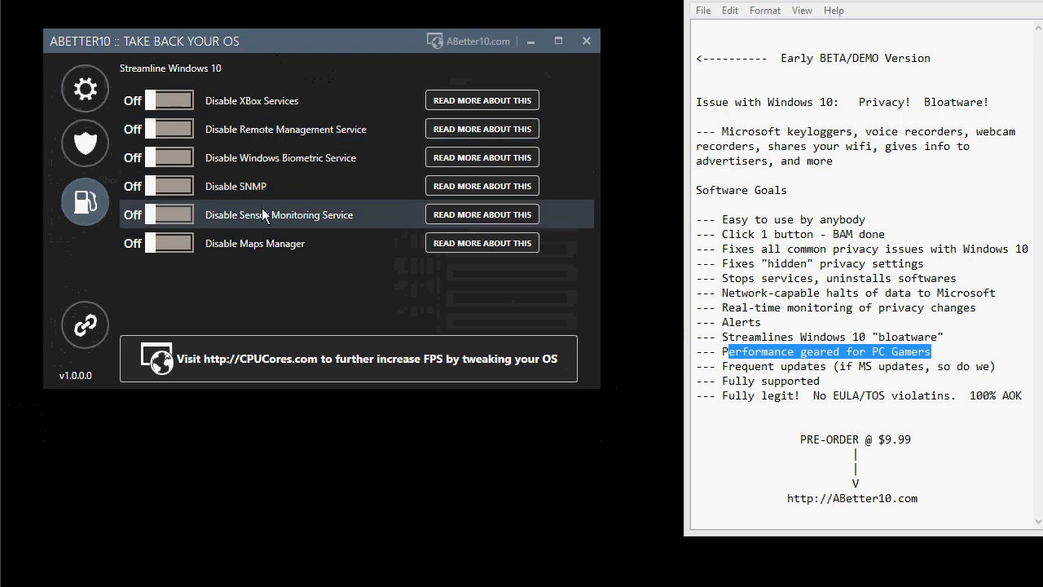
pyautogui.moveTo(264, 151)
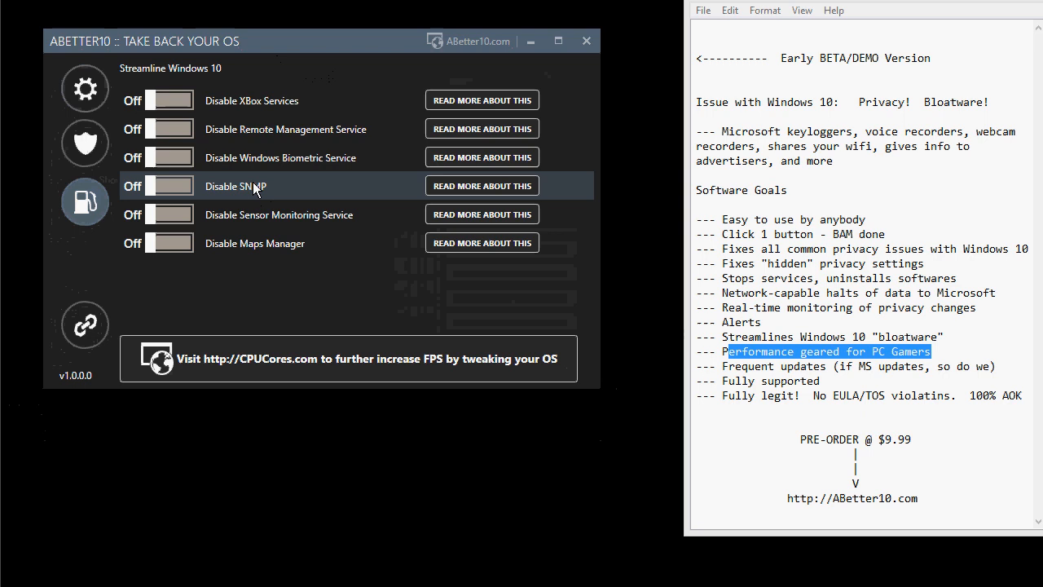
pyautogui.click(85, 88)
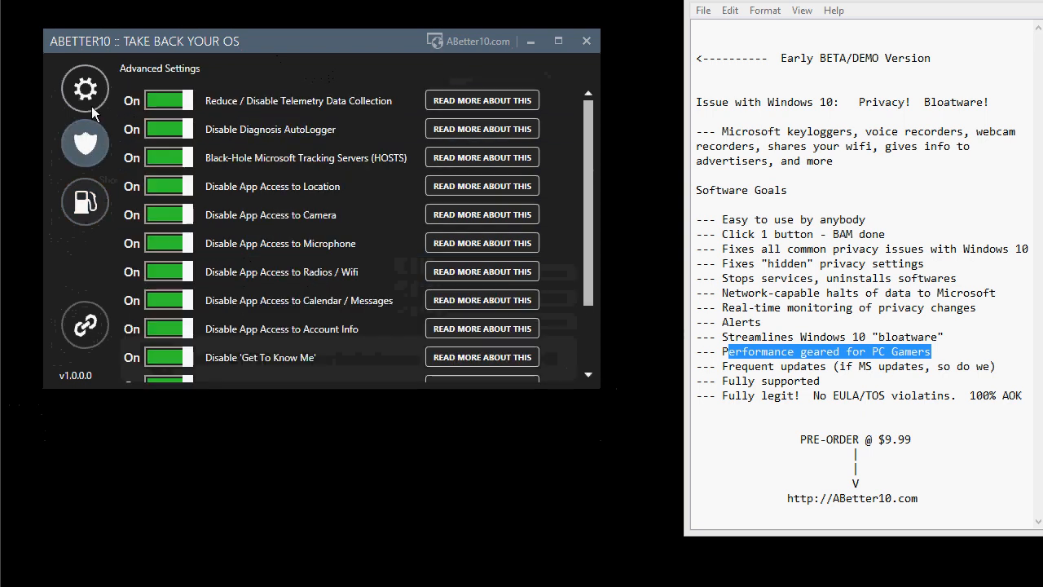
pyautogui.click(85, 88)
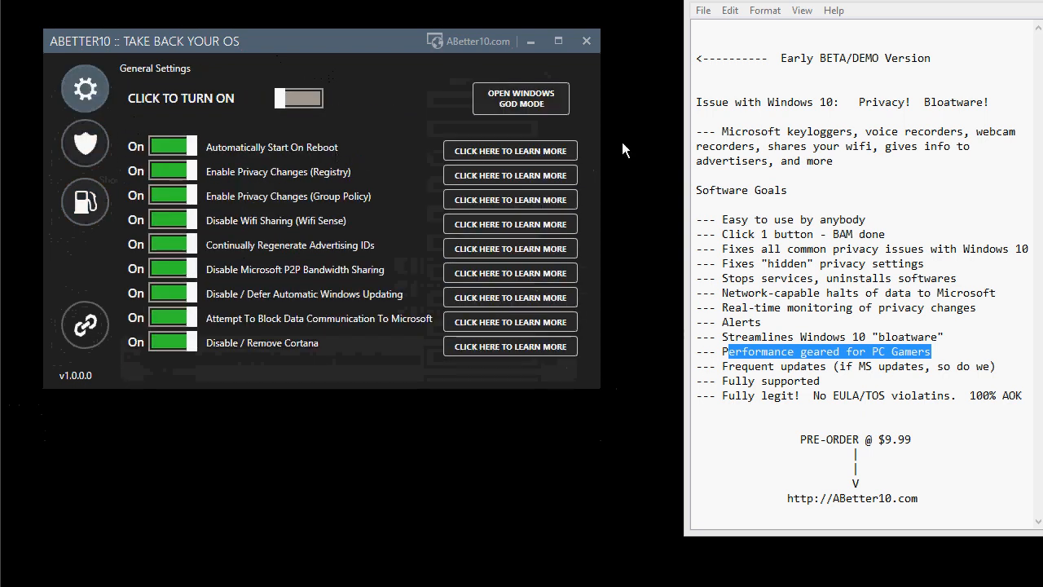
pyautogui.moveTo(921, 354)
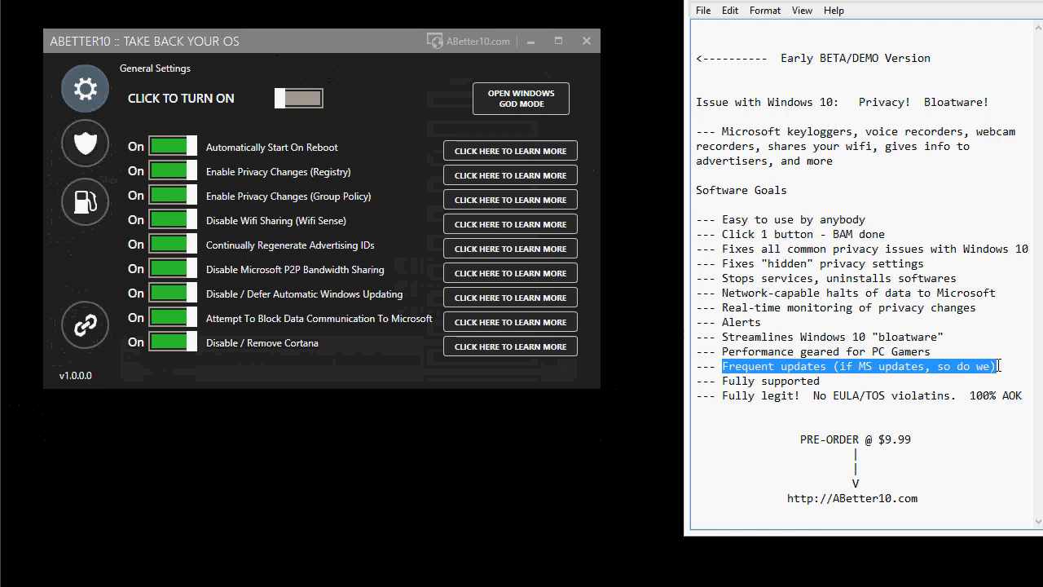
pyautogui.moveTo(907, 265)
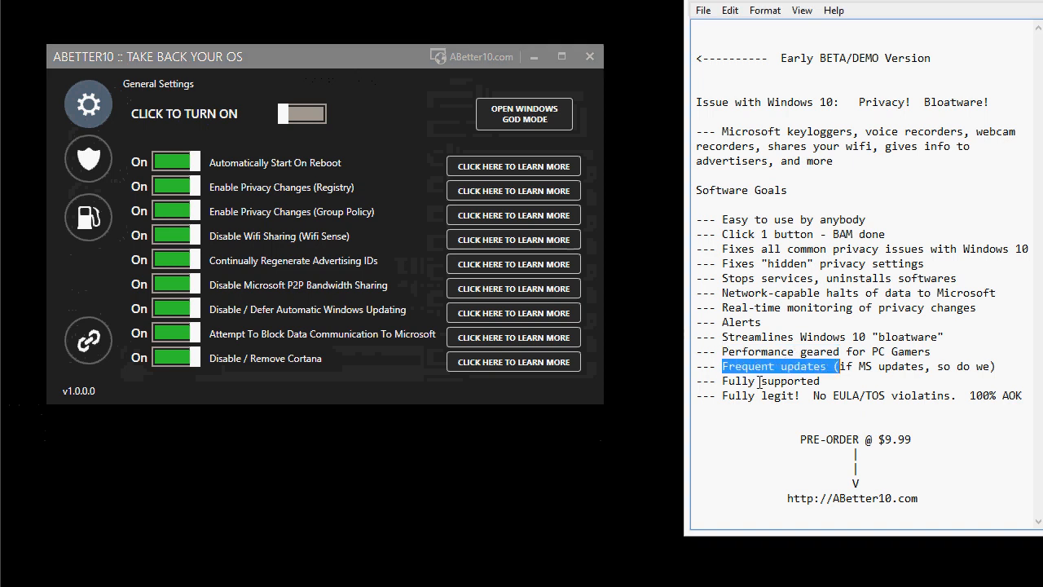
# - Double-click a word further down the feature list to highlight it
pyautogui.doubleClick(770, 381)
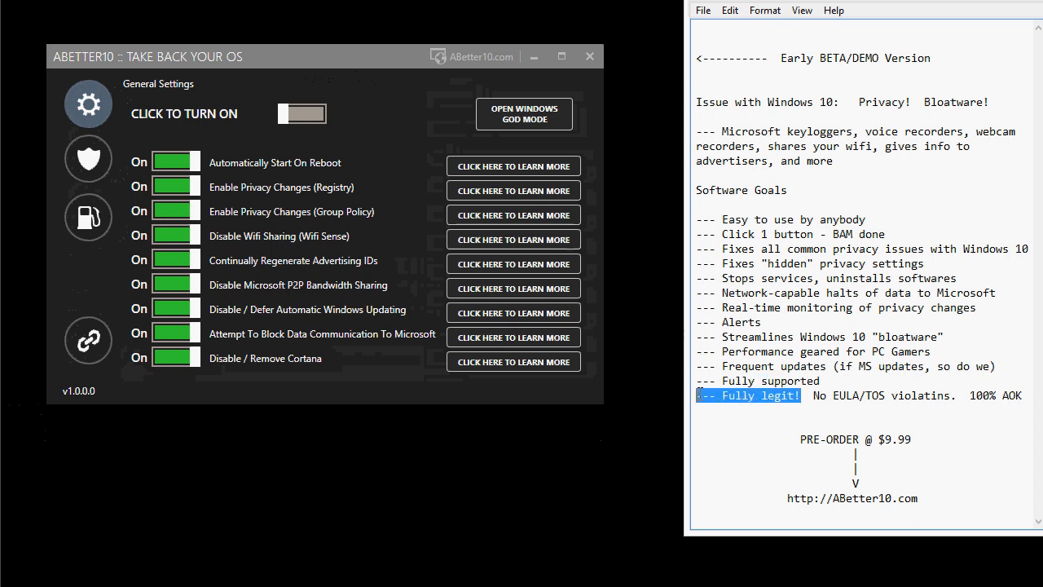
pyautogui.moveTo(956, 395)
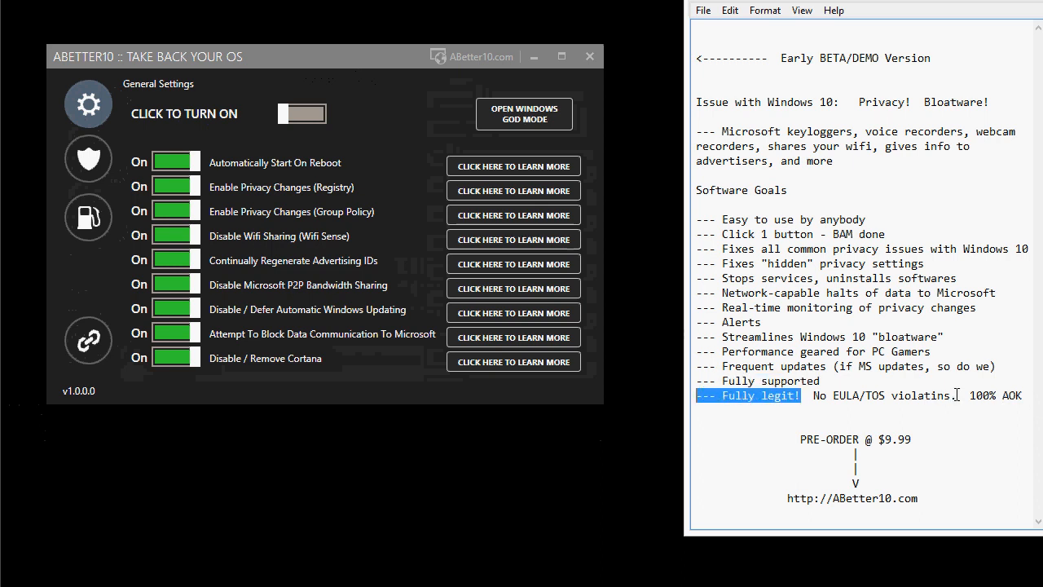
# - Place the cursor in 'violatins' to fix the spelling, then select 'No EULA/TOS violations.'
pyautogui.click(962, 399)
pyautogui.write('o')
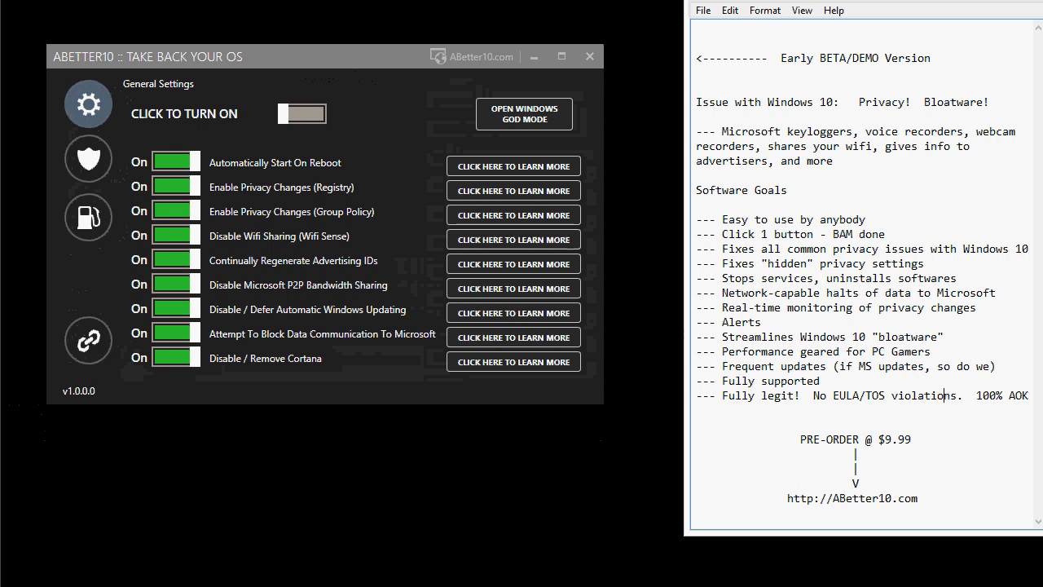
pyautogui.moveTo(713, 396)
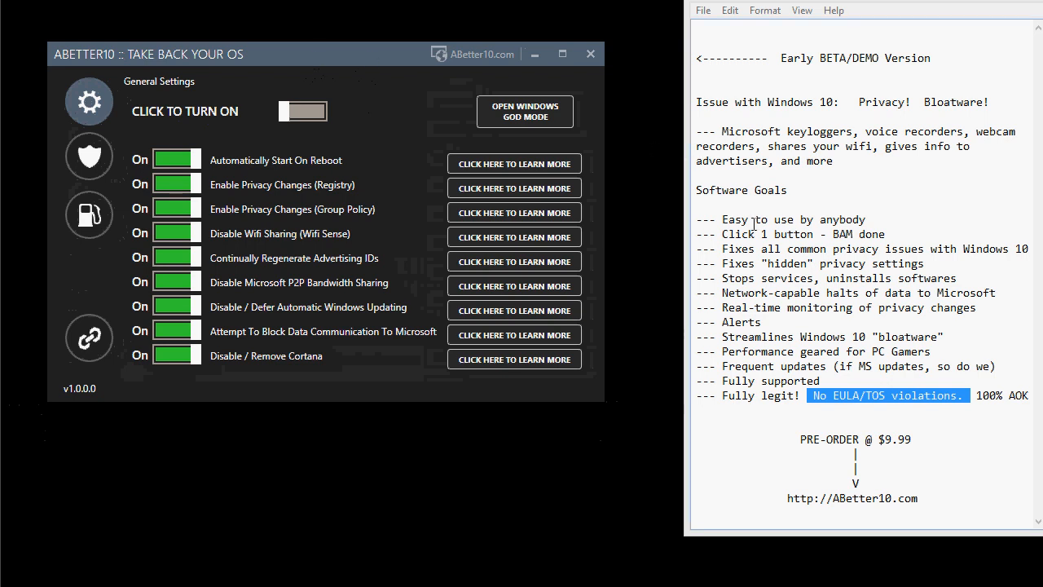
pyautogui.moveTo(754, 219); pyautogui.dragTo(887, 234)
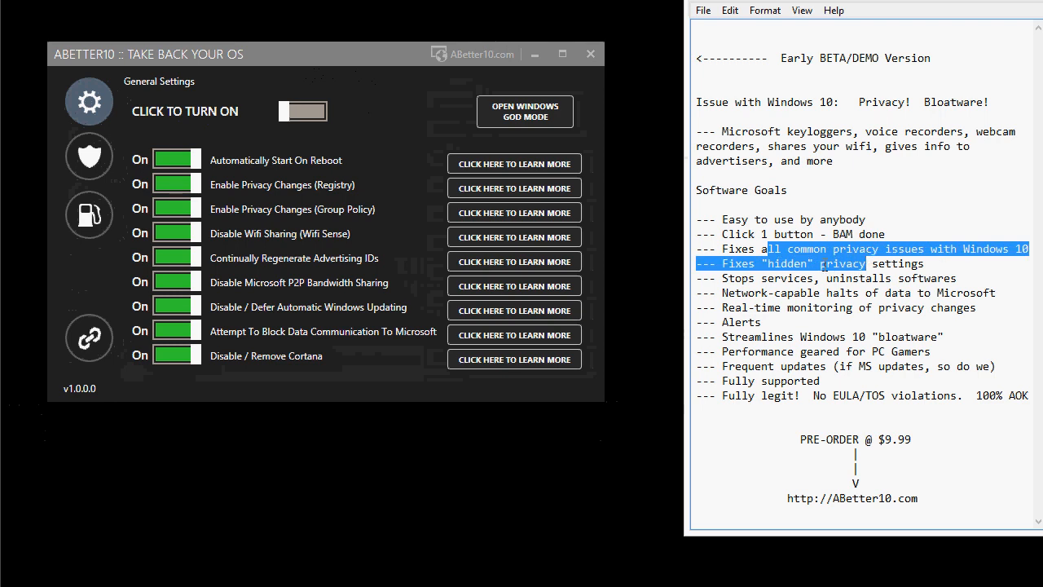
# - Double-click on the 'PRE-ORDER @ $9.99' line to highlight it
pyautogui.doubleClick(784, 263)
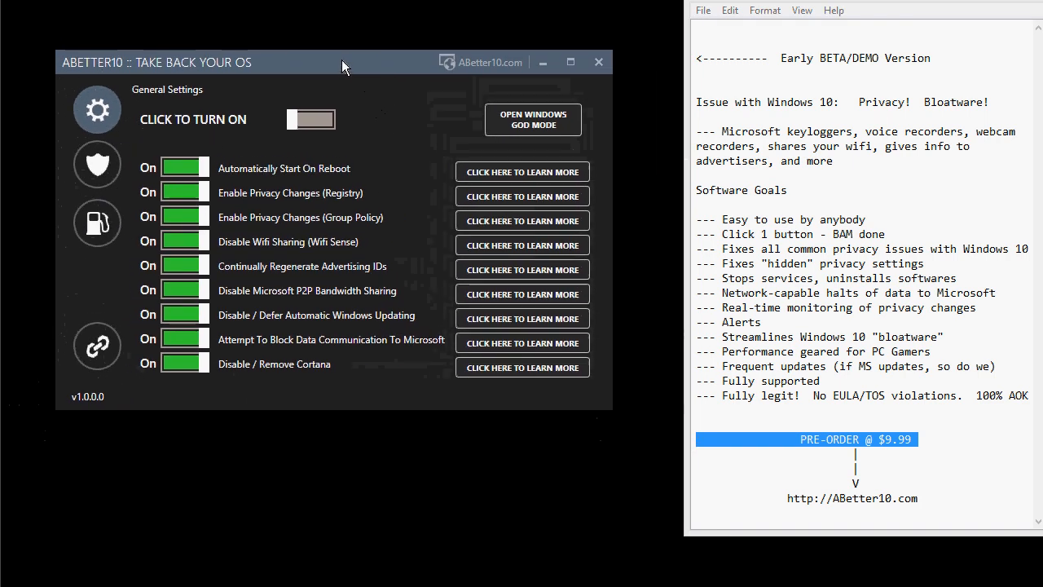
pyautogui.moveTo(342, 62); pyautogui.dragTo(334, 49)
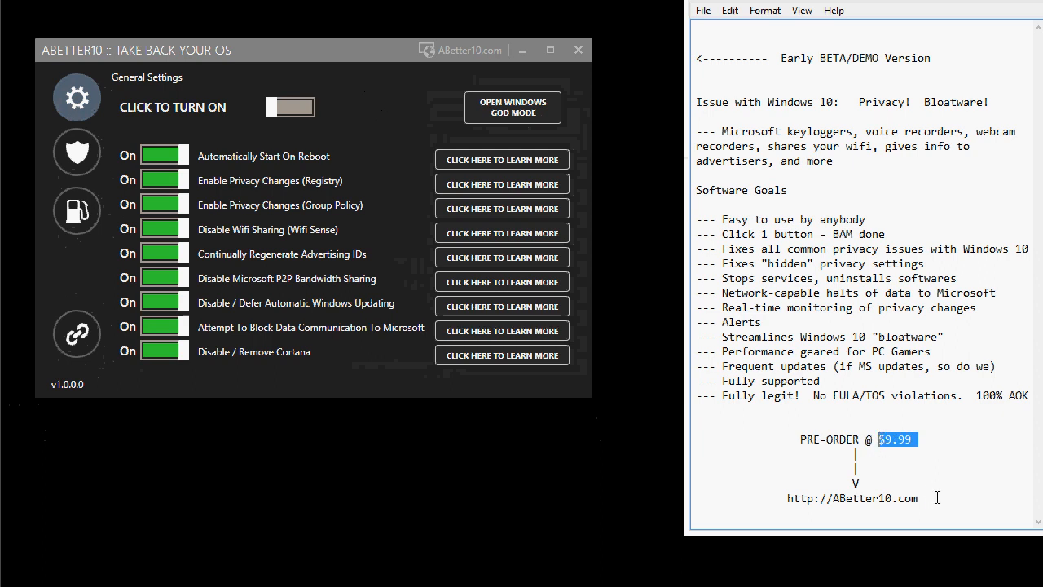
pyautogui.doubleClick(853, 498)
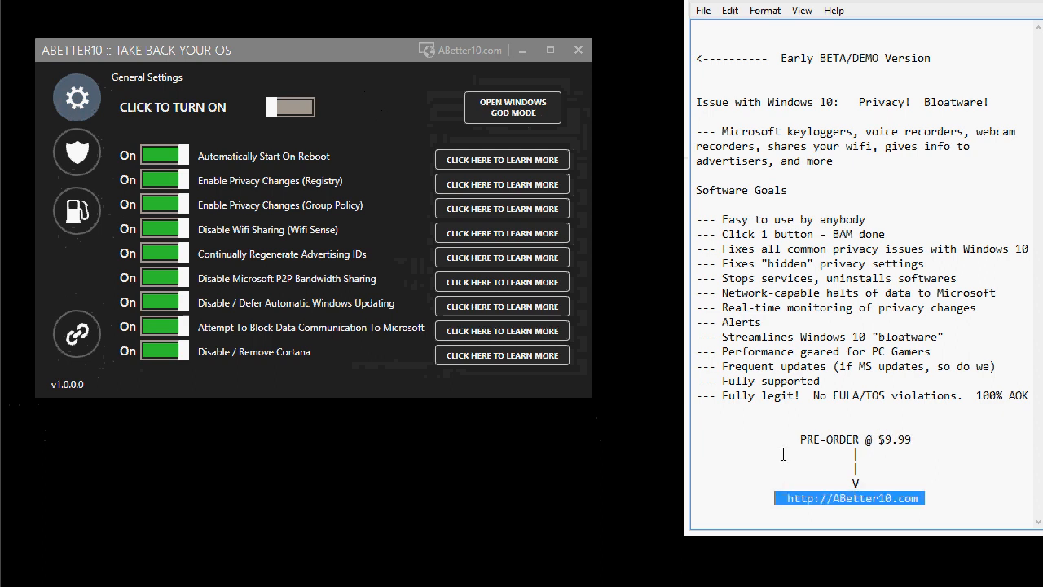